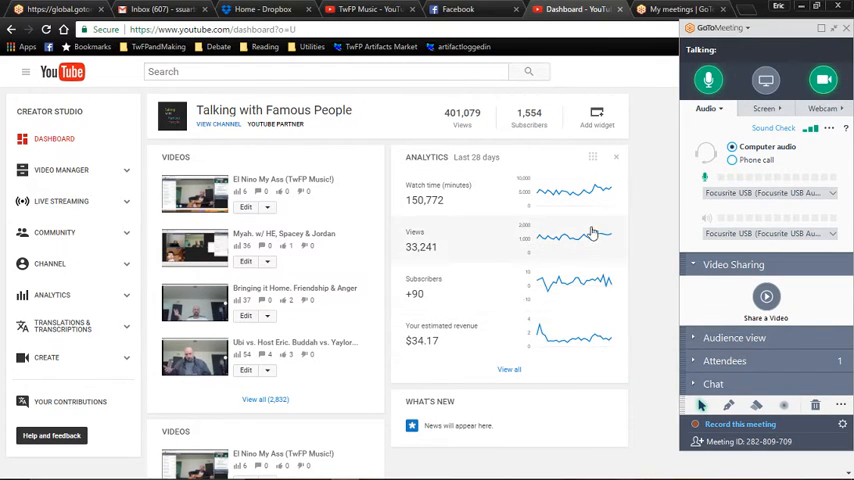
mouse_move(550, 258)
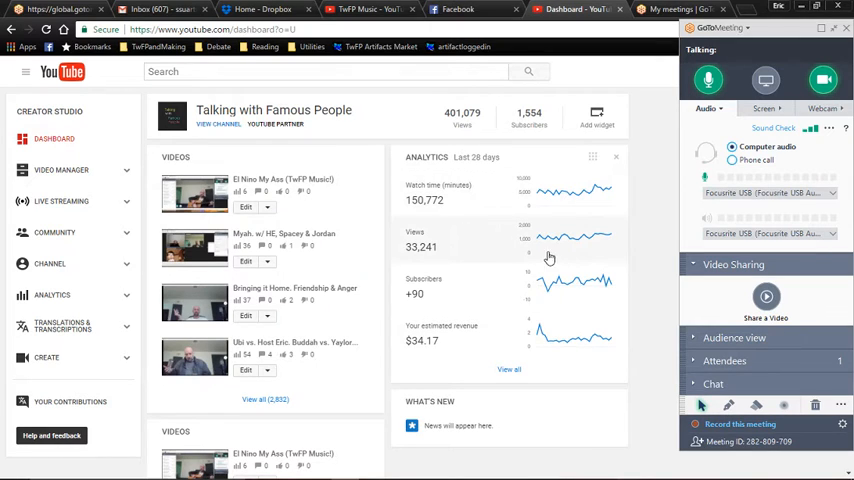
mouse_move(462, 246)
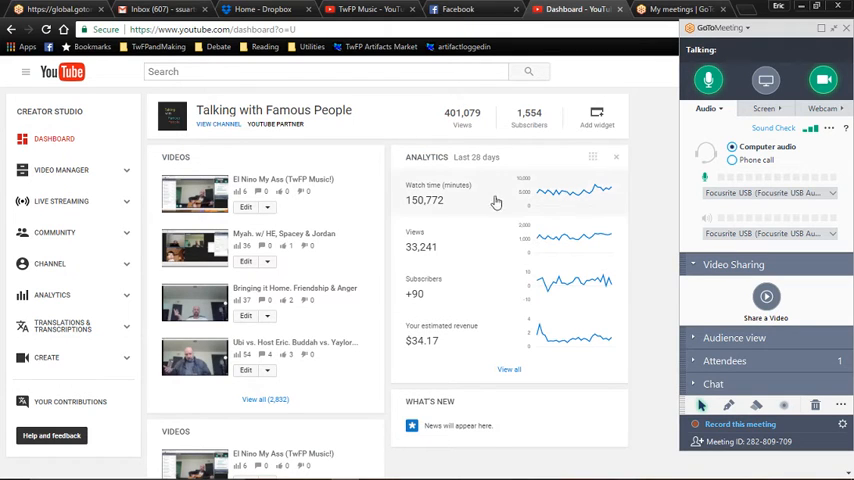
Step: Go to the channel's full Analytics report from the dashboard card
left_click(426, 156)
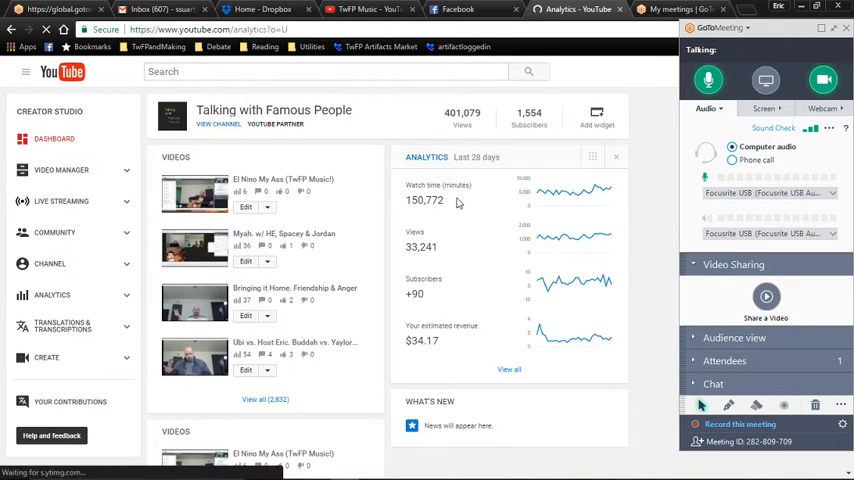
Step: Scroll through the 28-day overview: metric cards, Top 10 Videos, geographies, gender and traffic sources
left_click(52, 294)
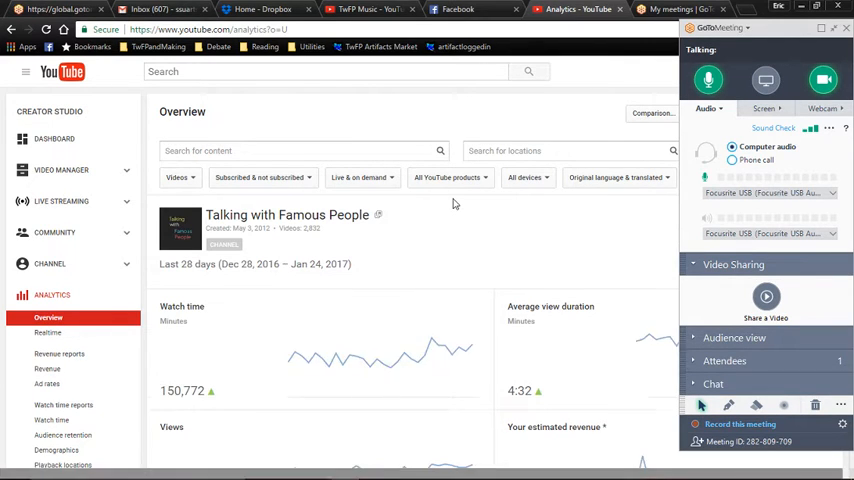
scroll("down", 3)
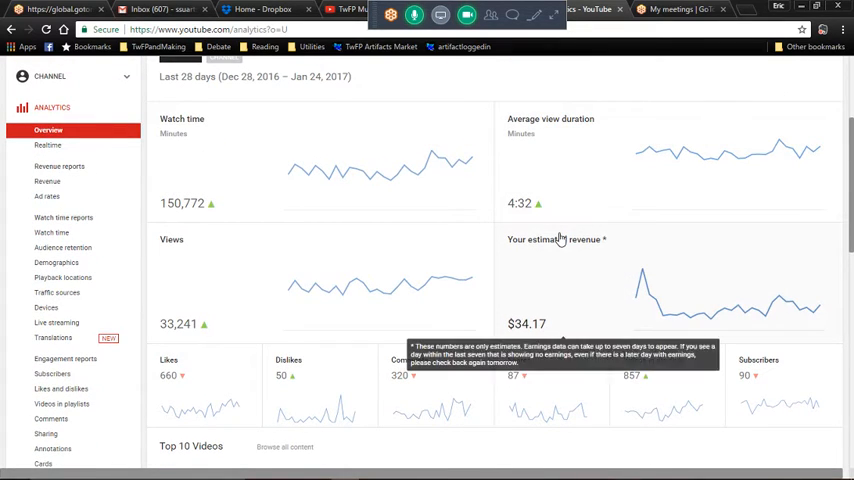
mouse_move(512, 260)
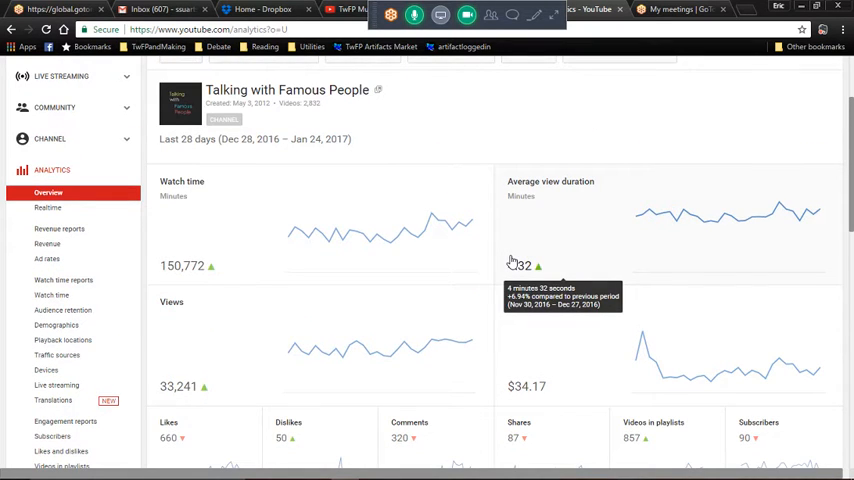
scroll("down", 3)
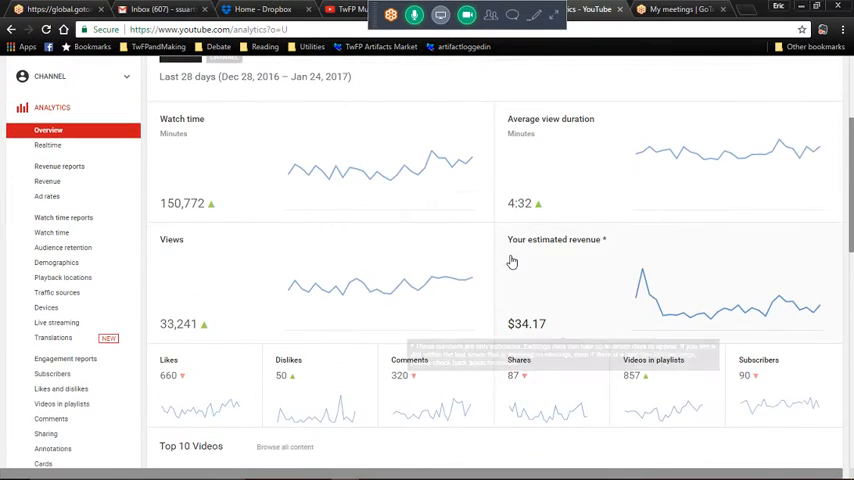
mouse_move(844, 412)
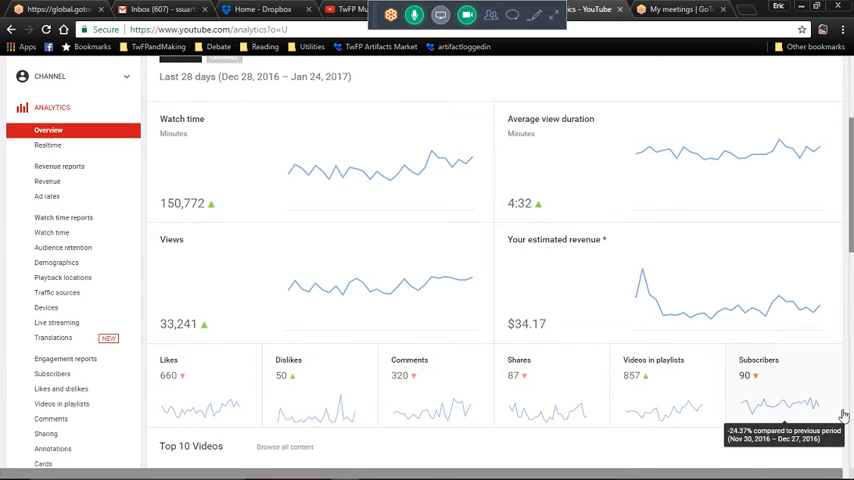
scroll("down", 3)
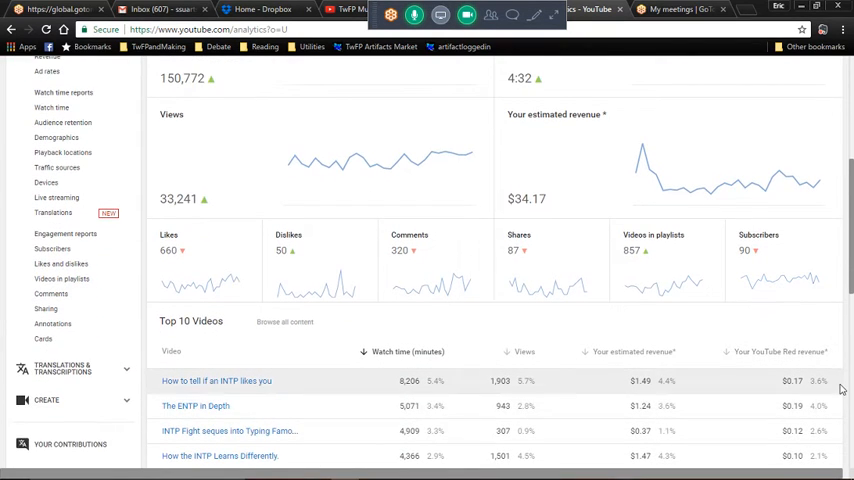
scroll("down", 3)
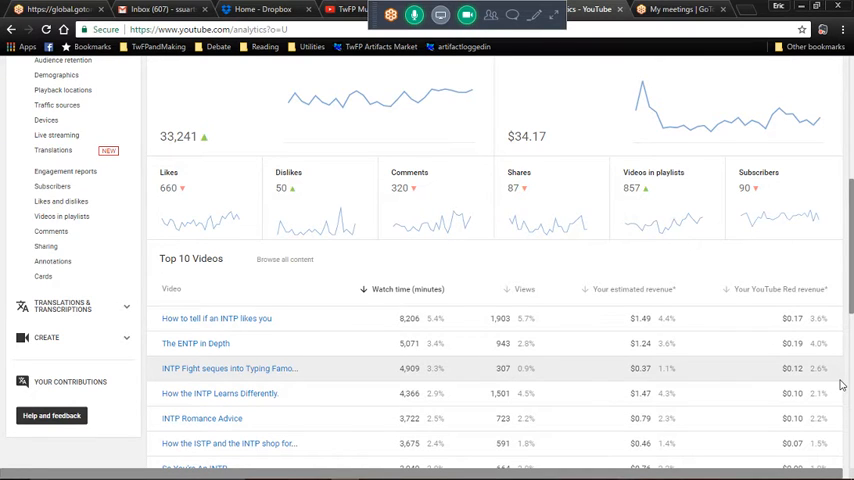
scroll("down", 3)
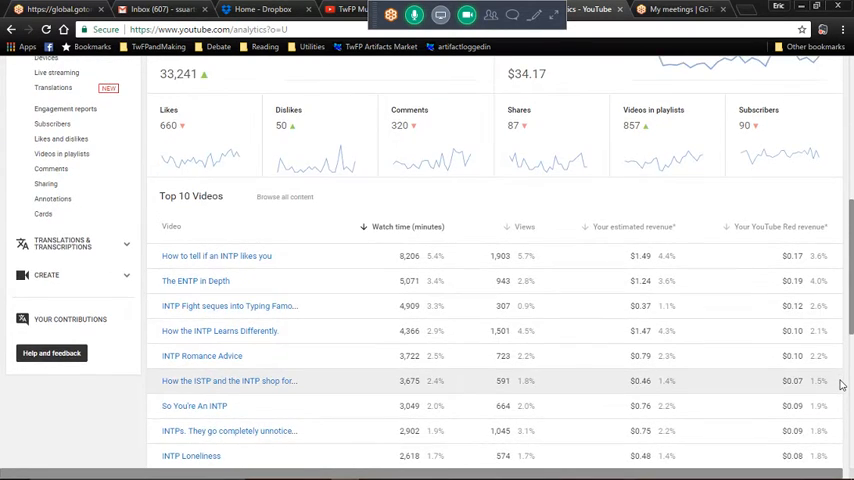
scroll("down", 3)
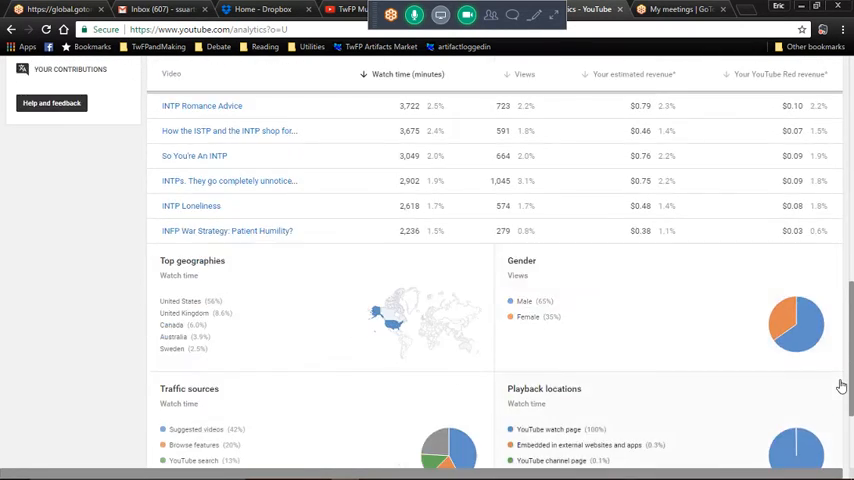
scroll("up", 3)
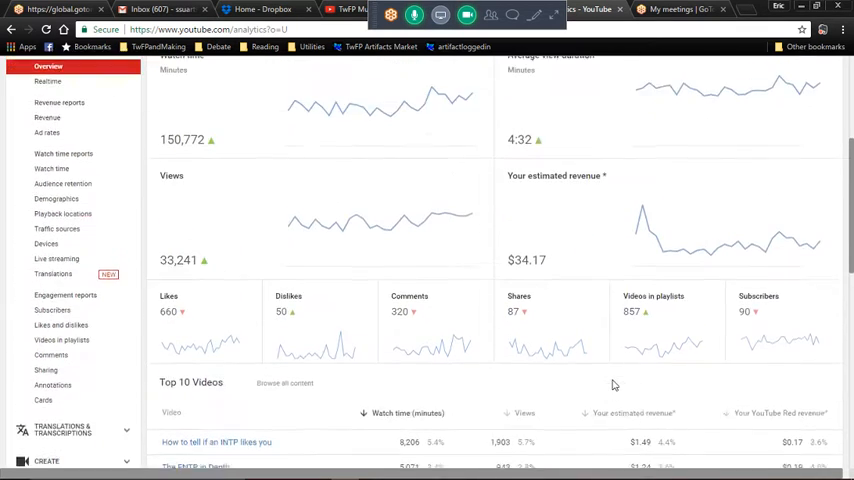
Step: Switch the report period to This year, then reopen the date range list for Last year (2016)
scroll("up", 3)
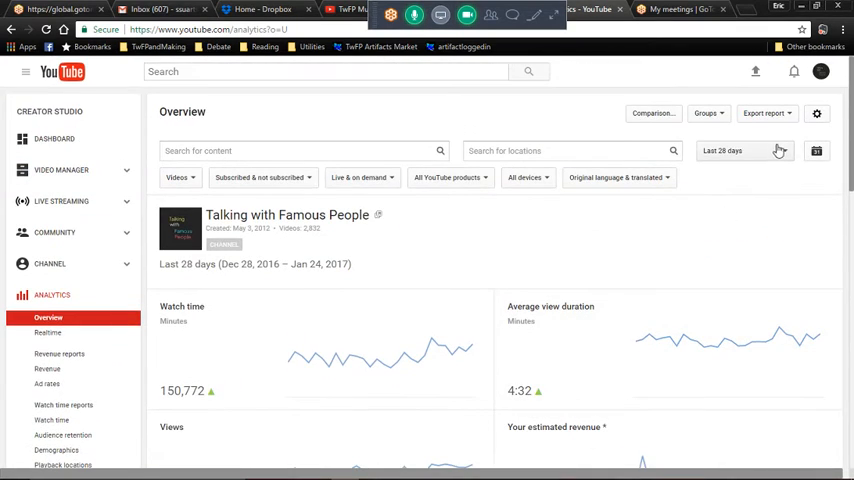
left_click(744, 150)
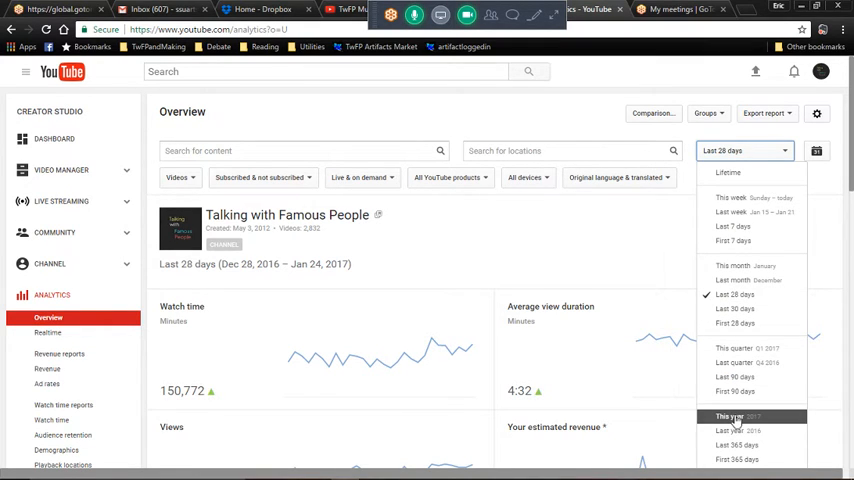
left_click(728, 416)
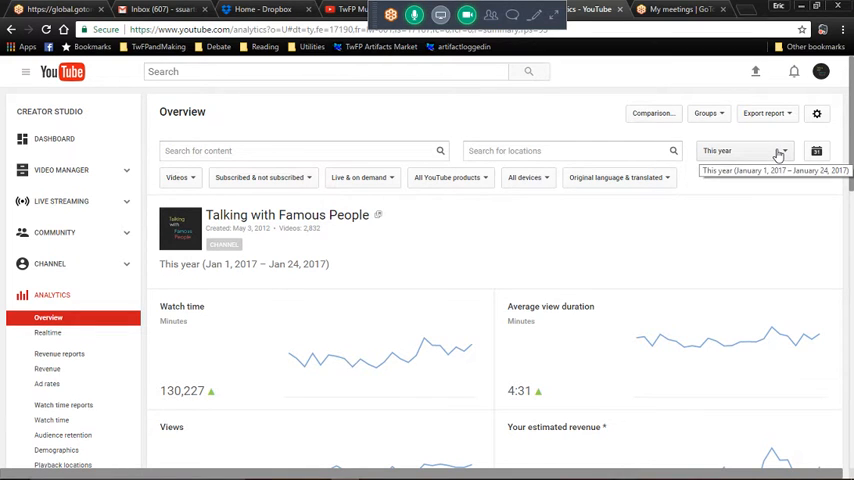
left_click(744, 150)
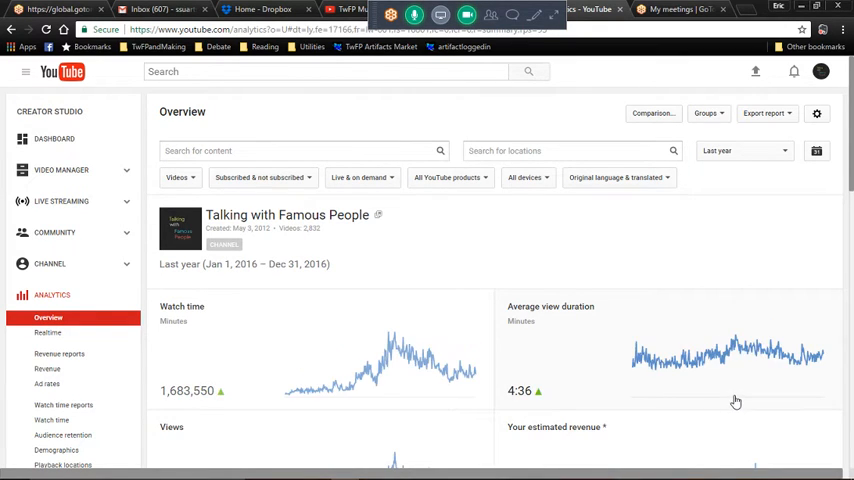
scroll("down", 3)
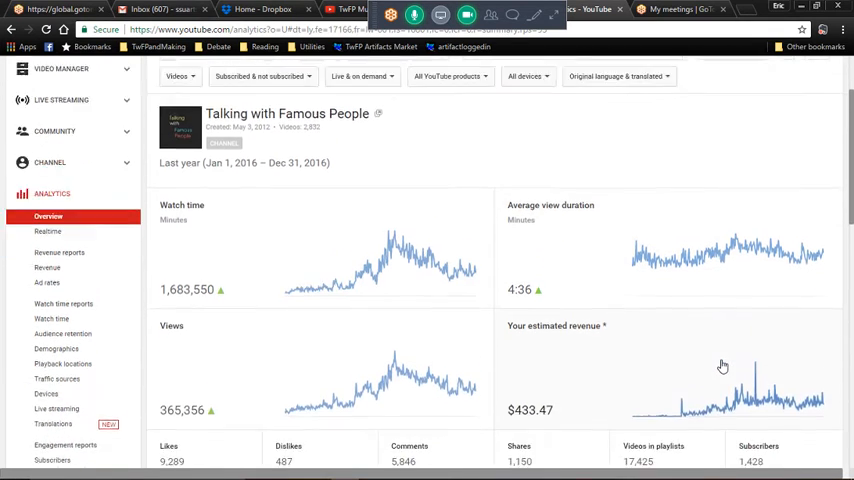
scroll("down", 3)
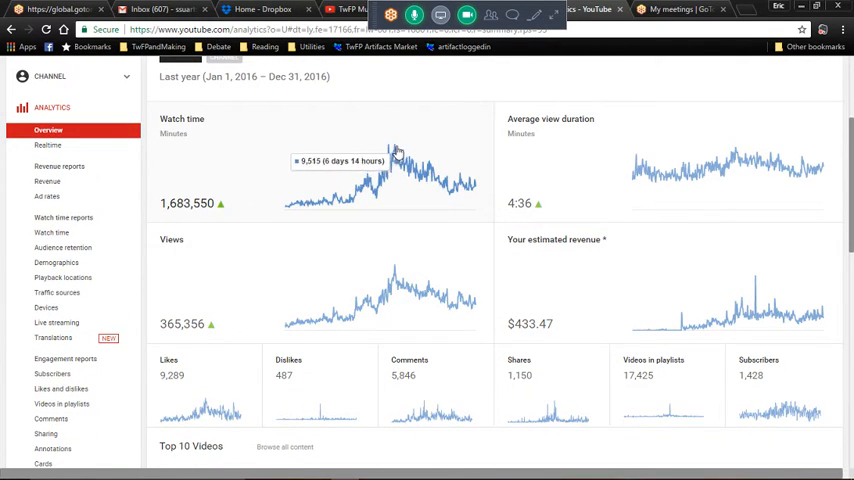
mouse_move(480, 192)
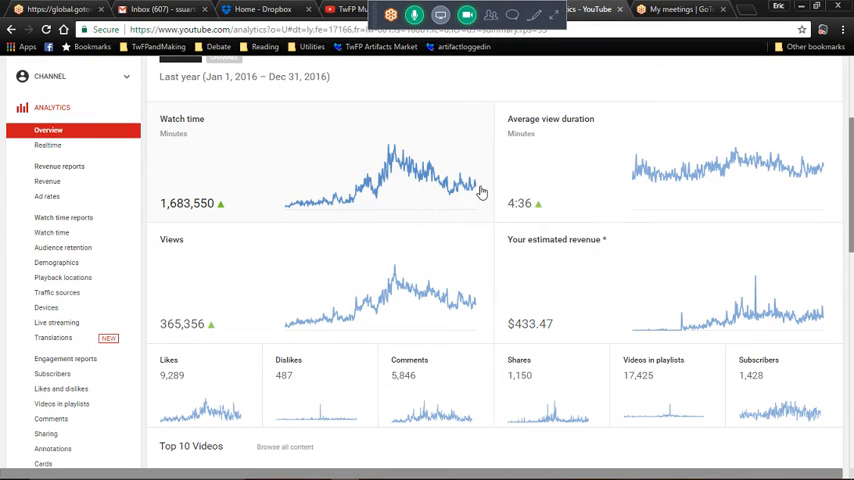
mouse_move(460, 312)
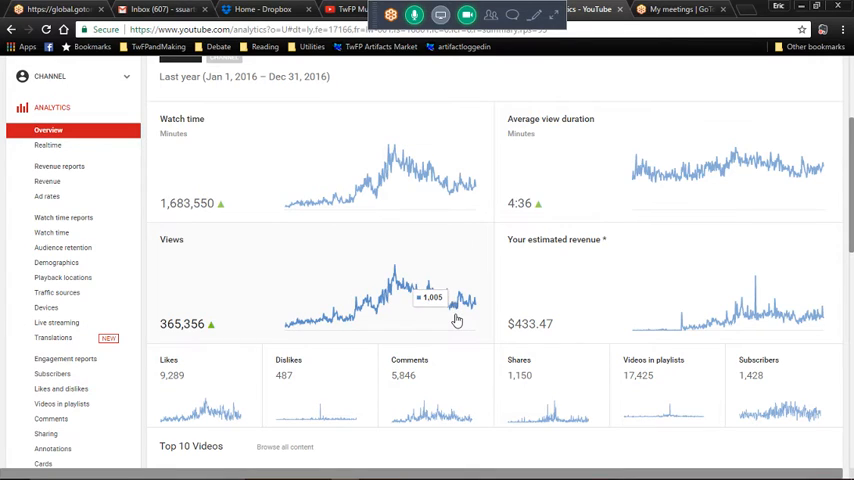
mouse_move(454, 418)
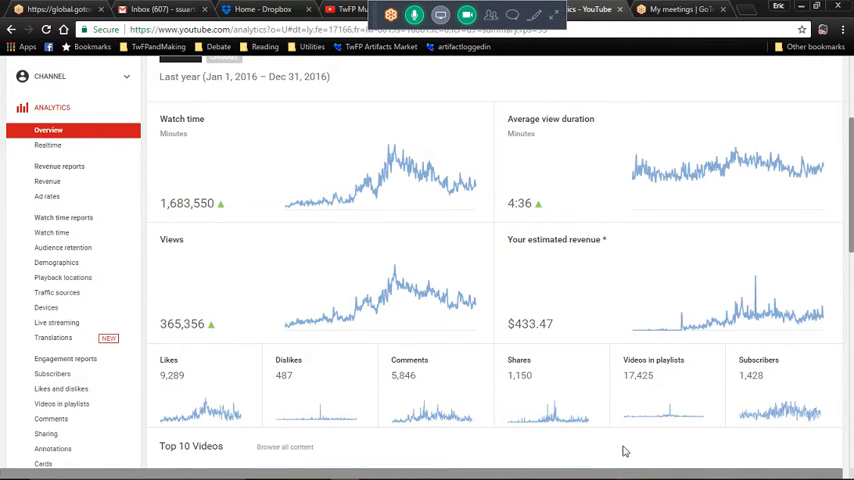
scroll("down", 3)
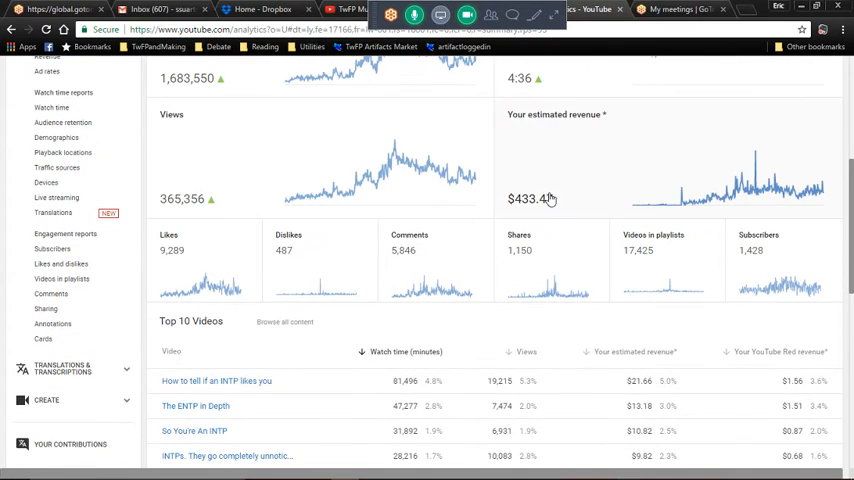
mouse_move(572, 342)
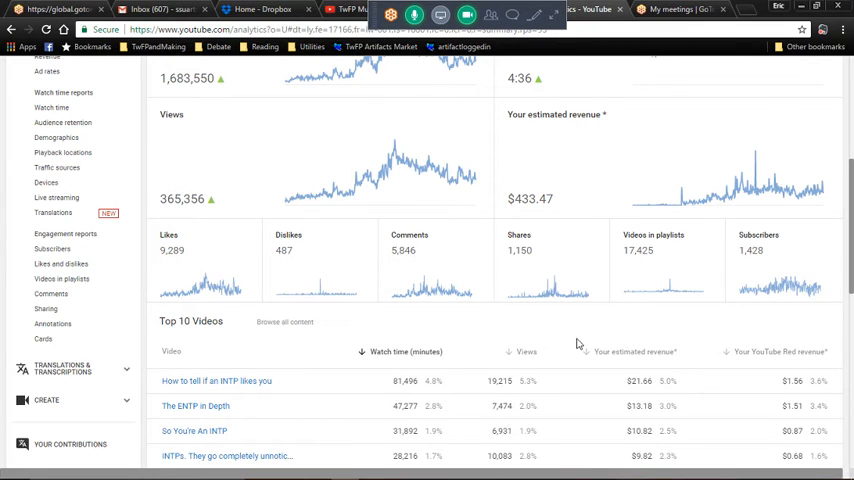
mouse_move(744, 334)
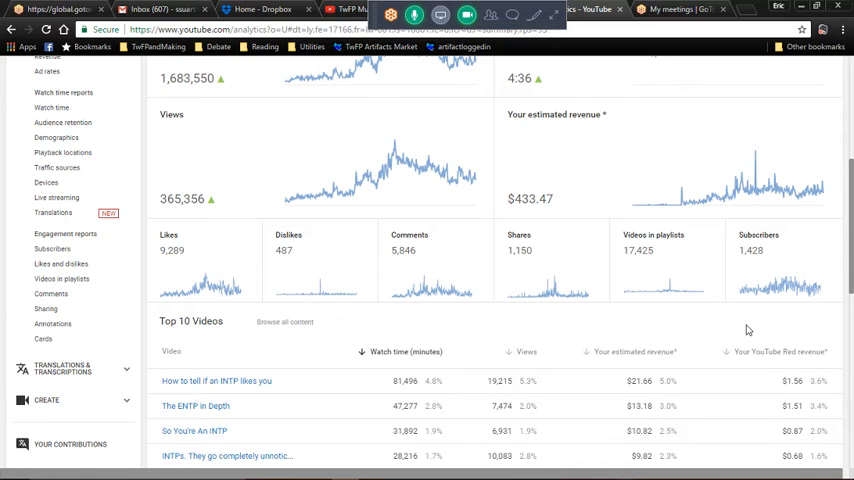
mouse_move(648, 288)
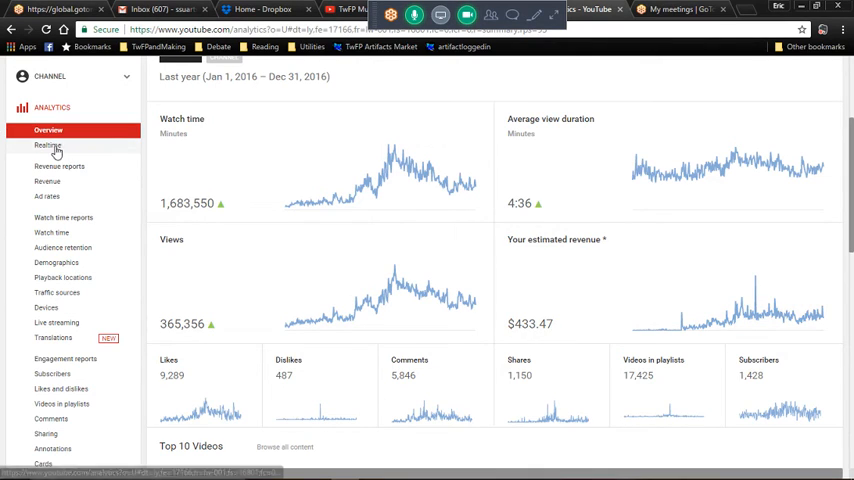
Step: Show the Realtime report with 48-hour and 60-minute view charts, then bring up OBS
left_click(48, 144)
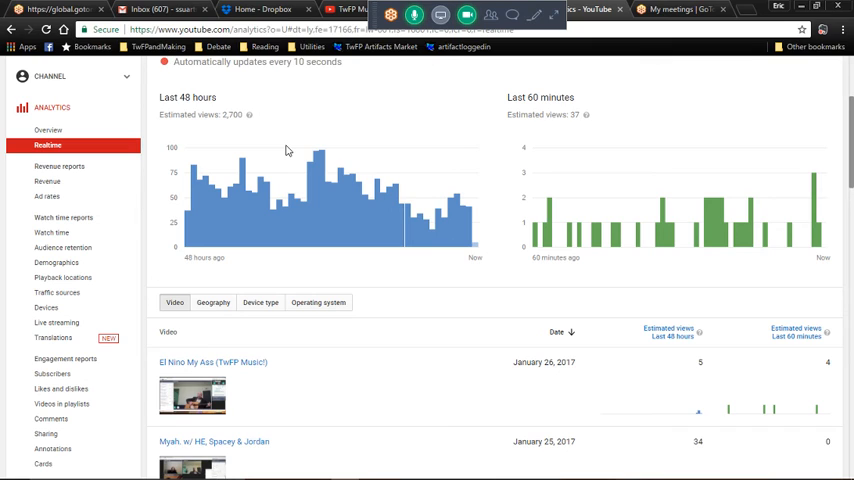
mouse_move(412, 196)
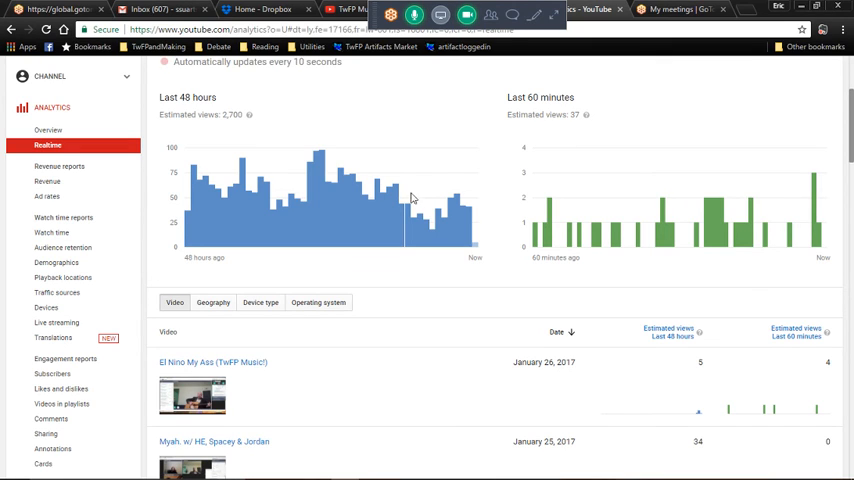
mouse_move(462, 274)
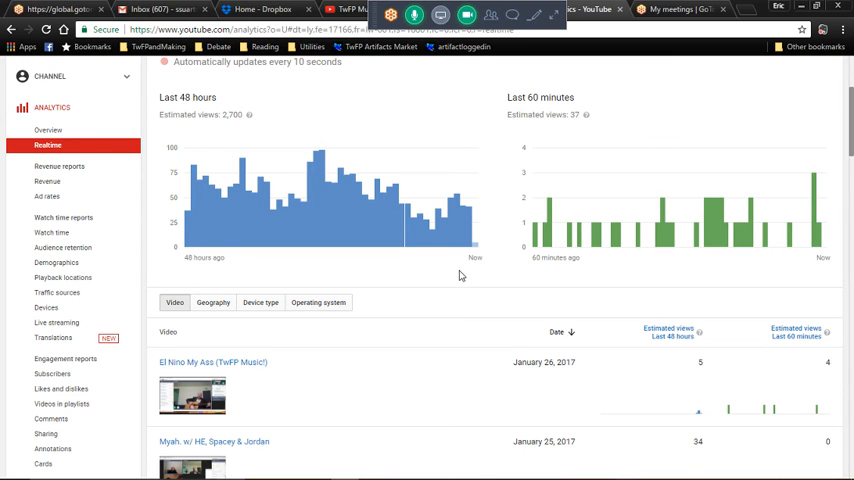
scroll("down", 3)
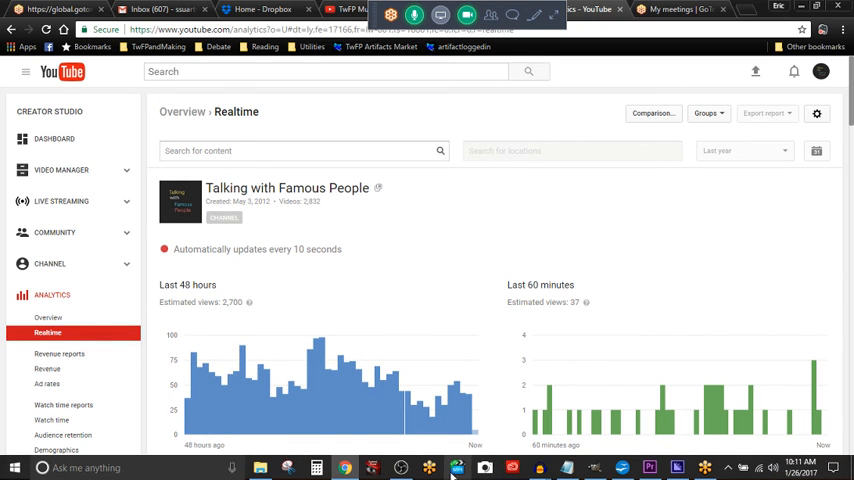
left_click(458, 468)
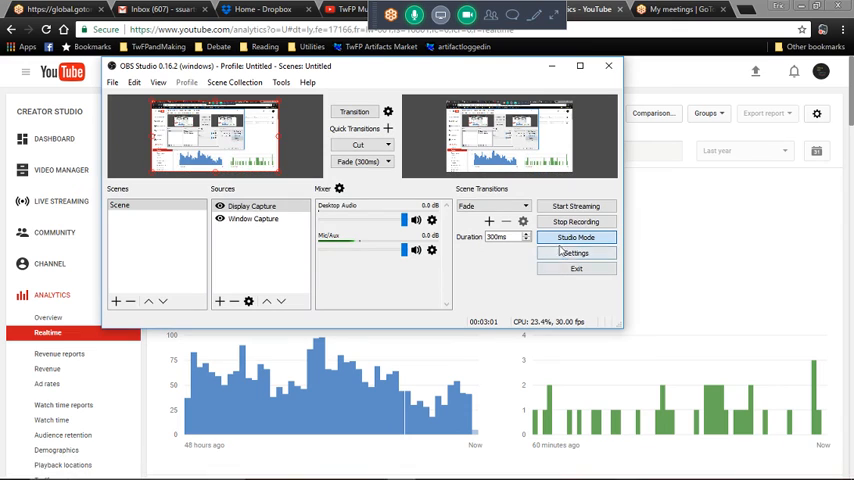